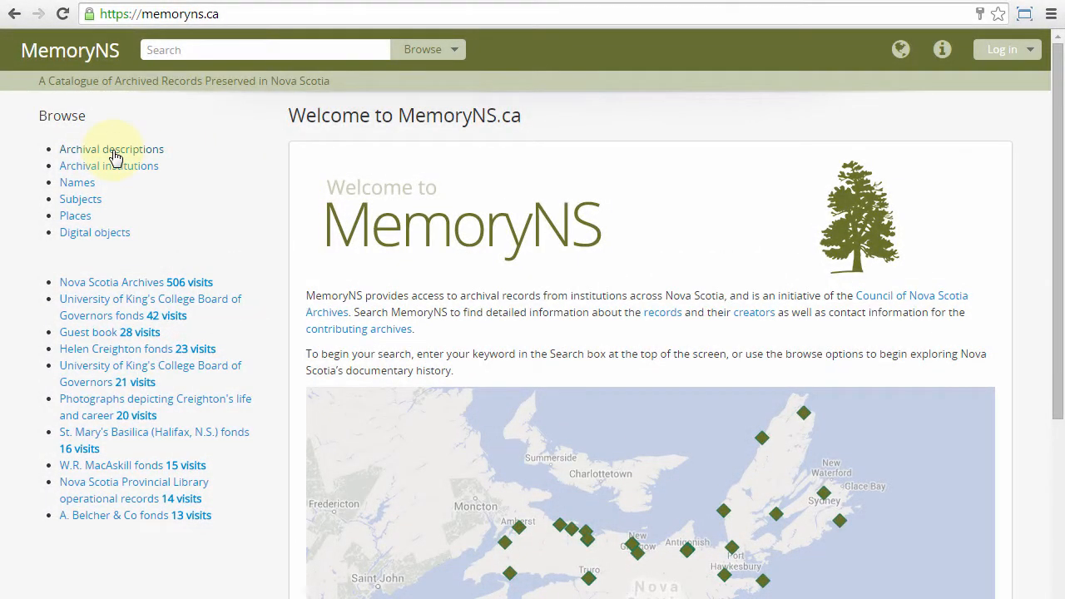
# Browse archival descriptions from the home page, then again via the Browse dropdown (1441 results).
pyautogui.click(112, 148)
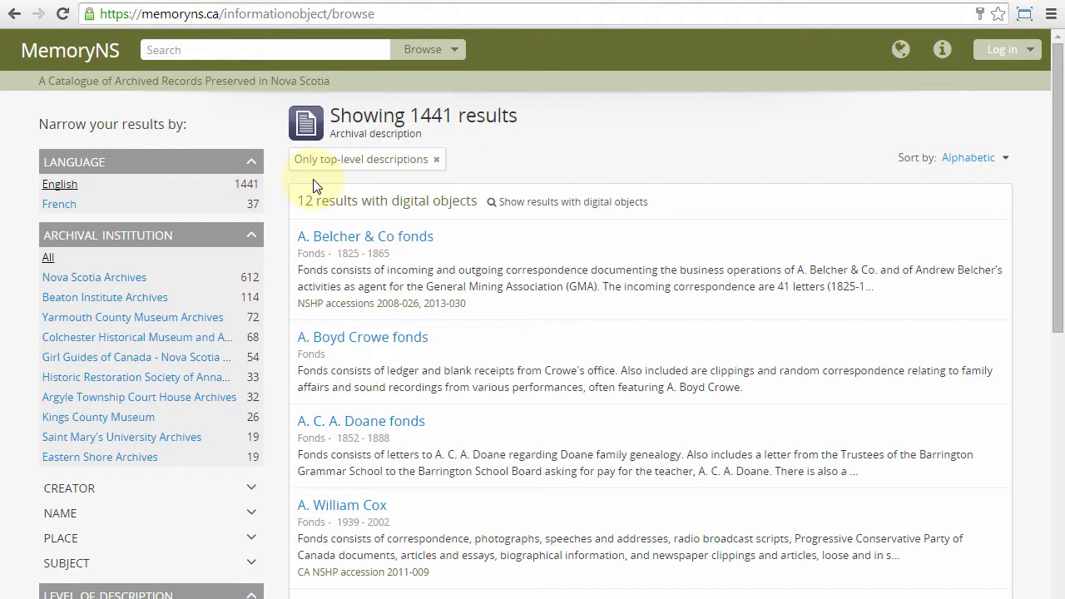
pyautogui.moveTo(413, 87)
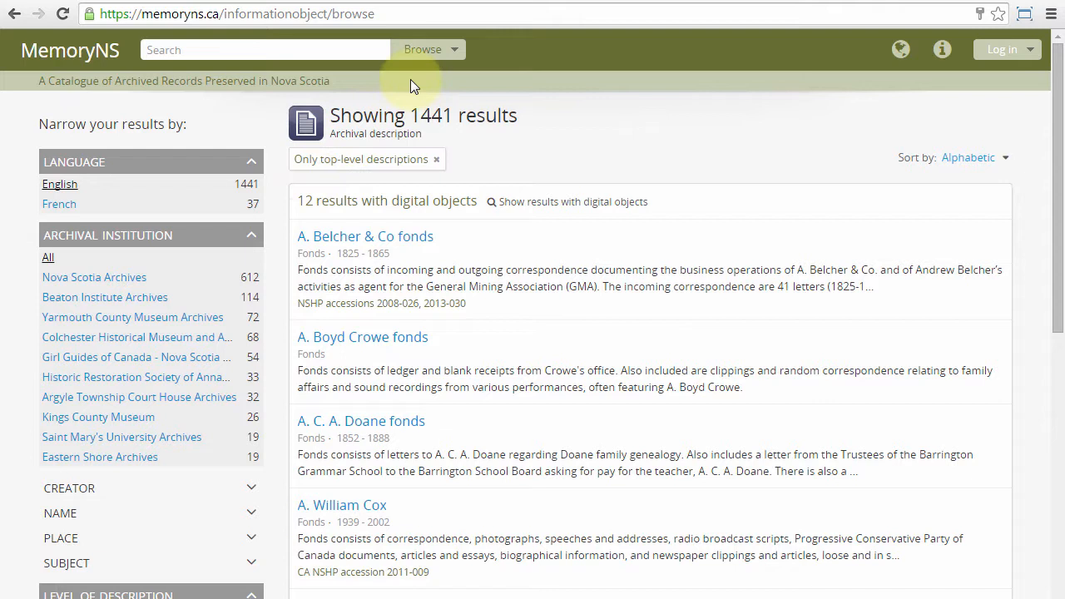
pyautogui.click(423, 50)
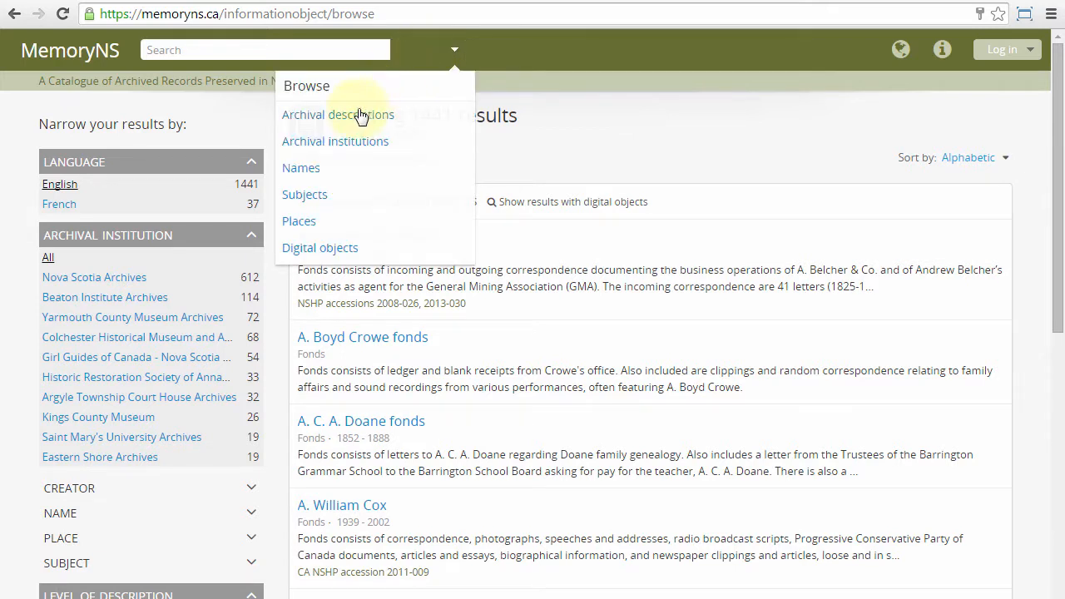
pyautogui.click(337, 113)
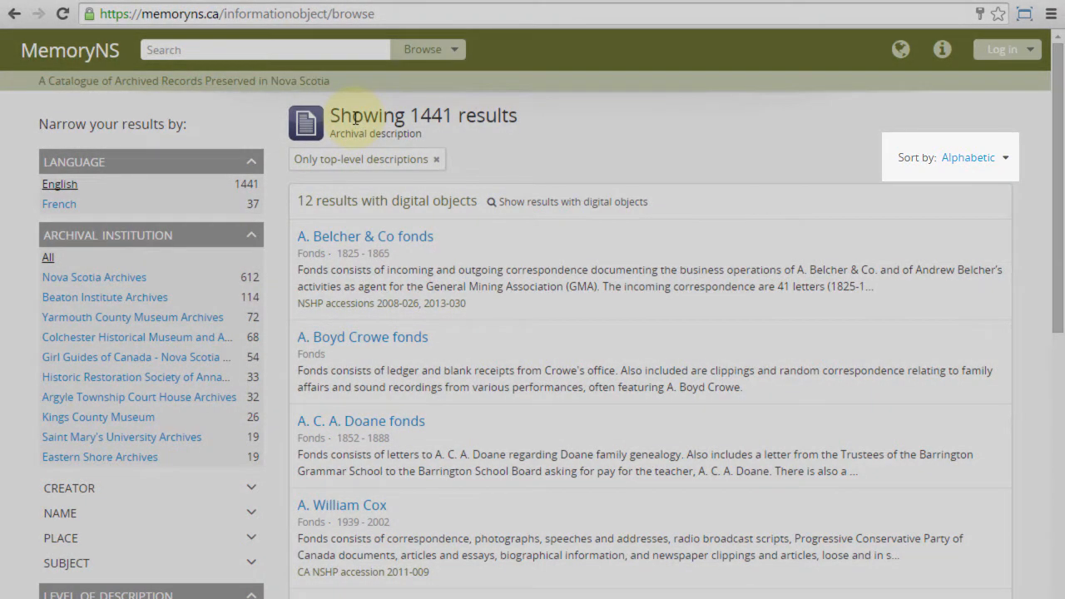
pyautogui.moveTo(812, 156)
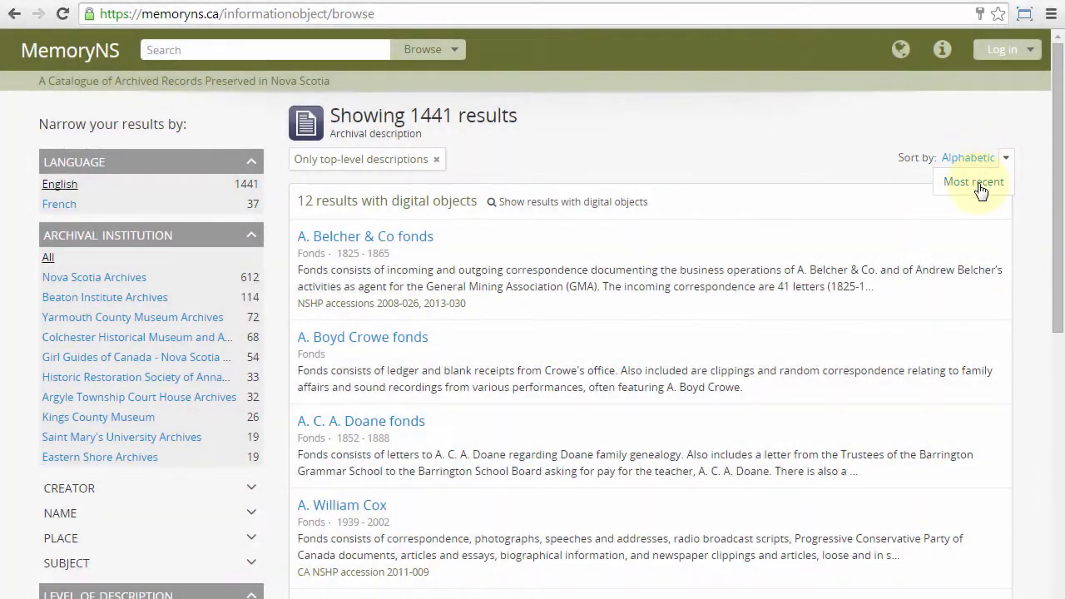
pyautogui.click(972, 181)
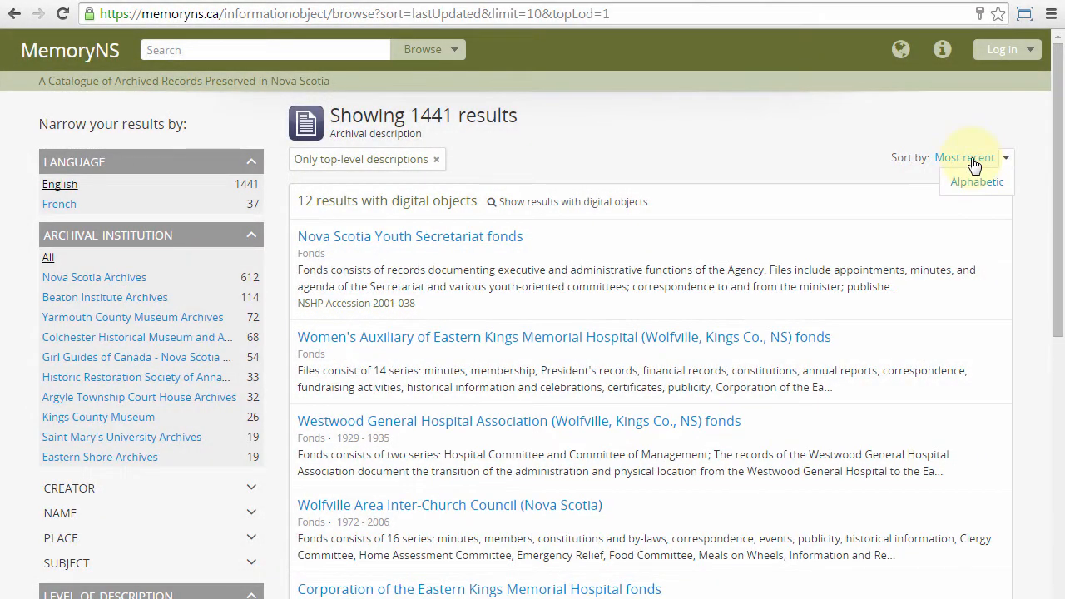
pyautogui.click(975, 182)
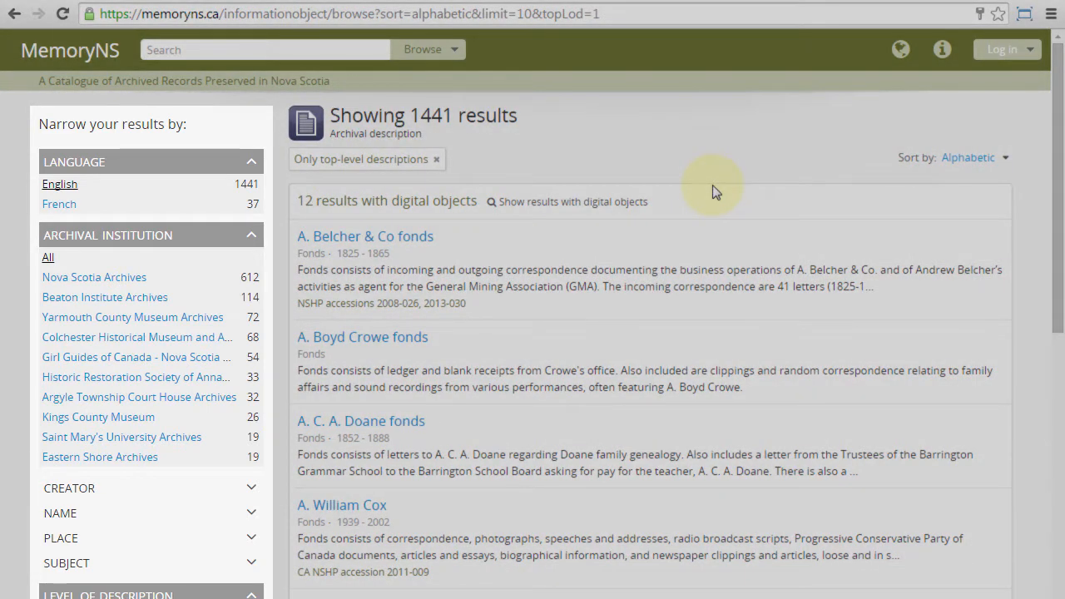
pyautogui.moveTo(215, 133)
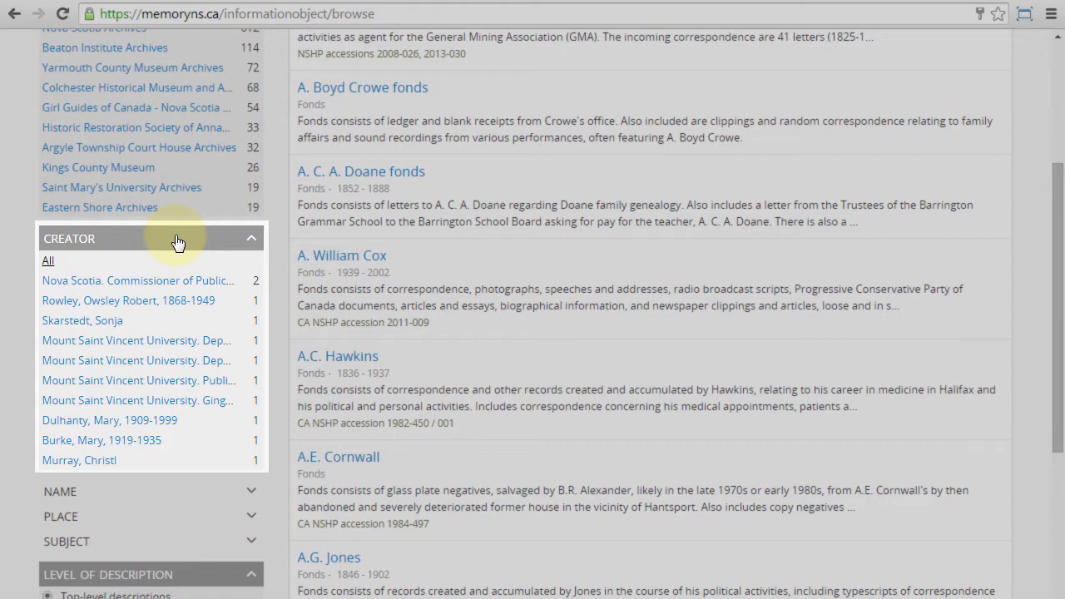
pyautogui.click(180, 240)
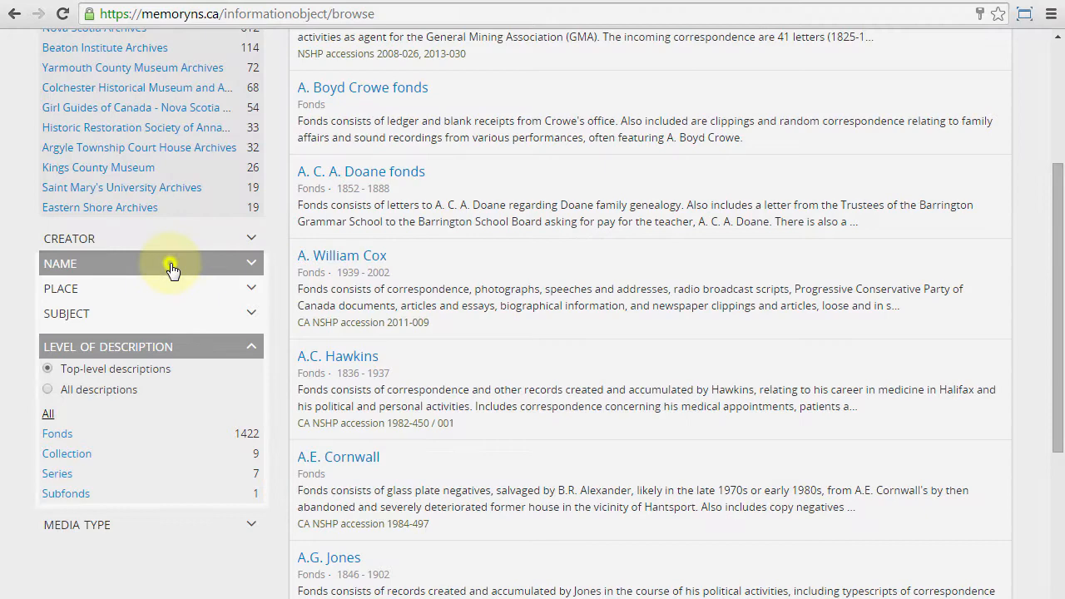
pyautogui.click(150, 263)
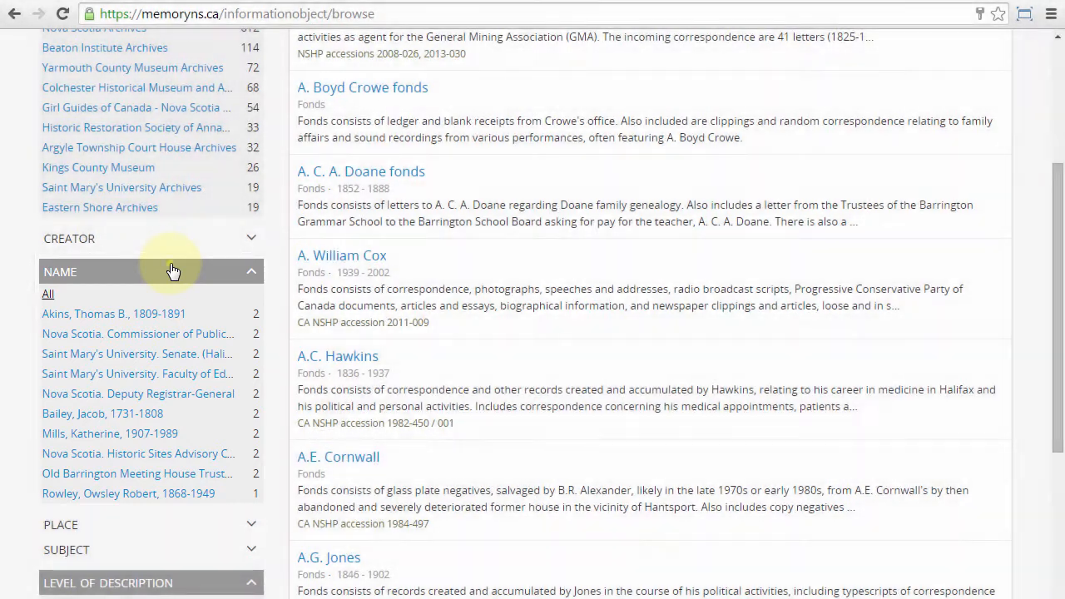
pyautogui.click(149, 272)
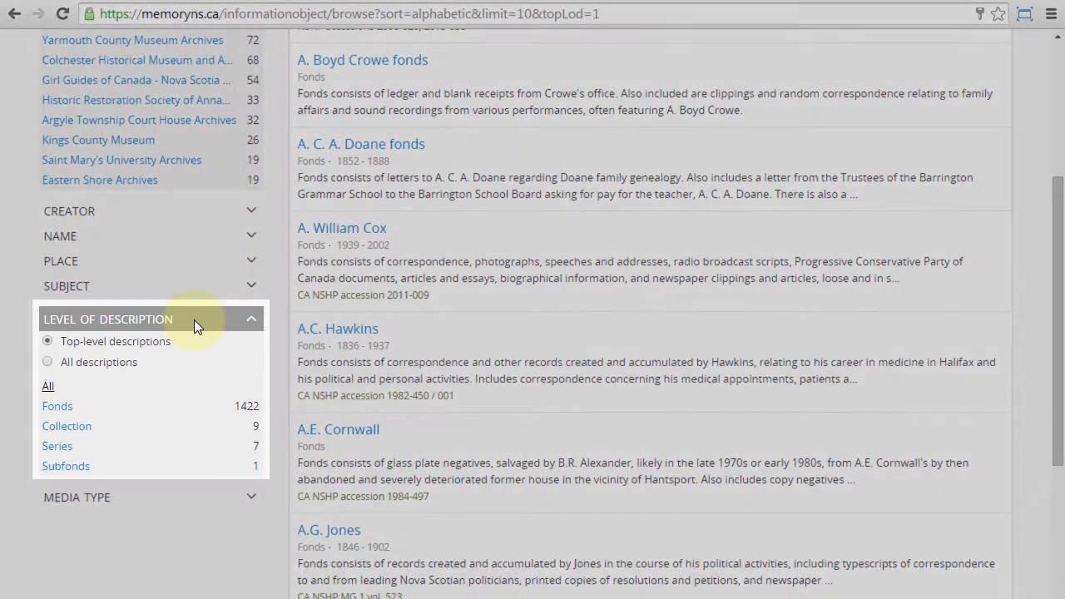
# Set the Level of description facet to All descriptions instead of top-level only.
pyautogui.click(47, 363)
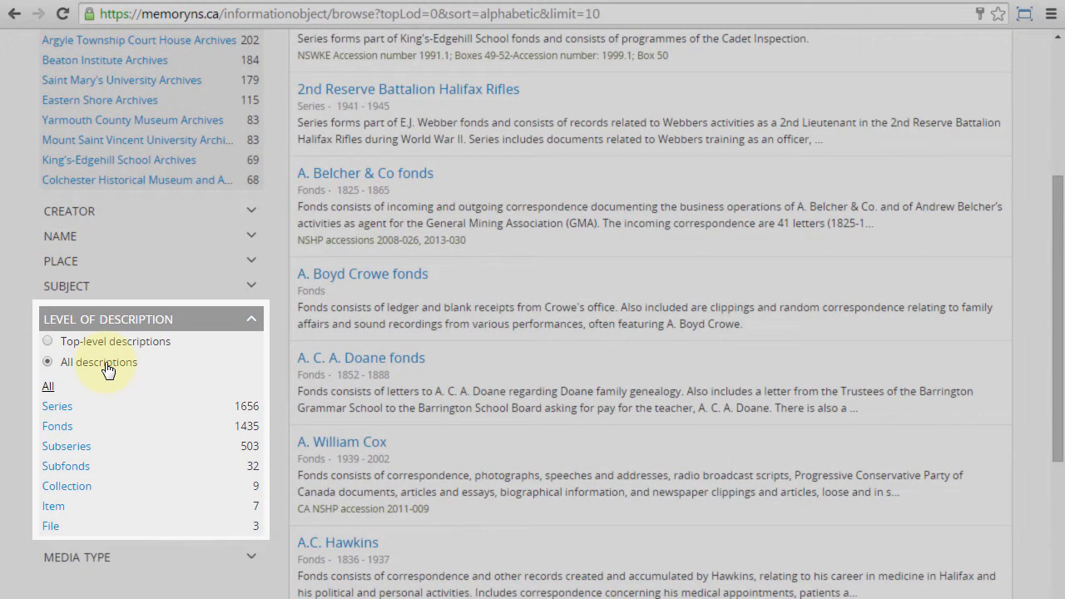
pyautogui.moveTo(203, 368)
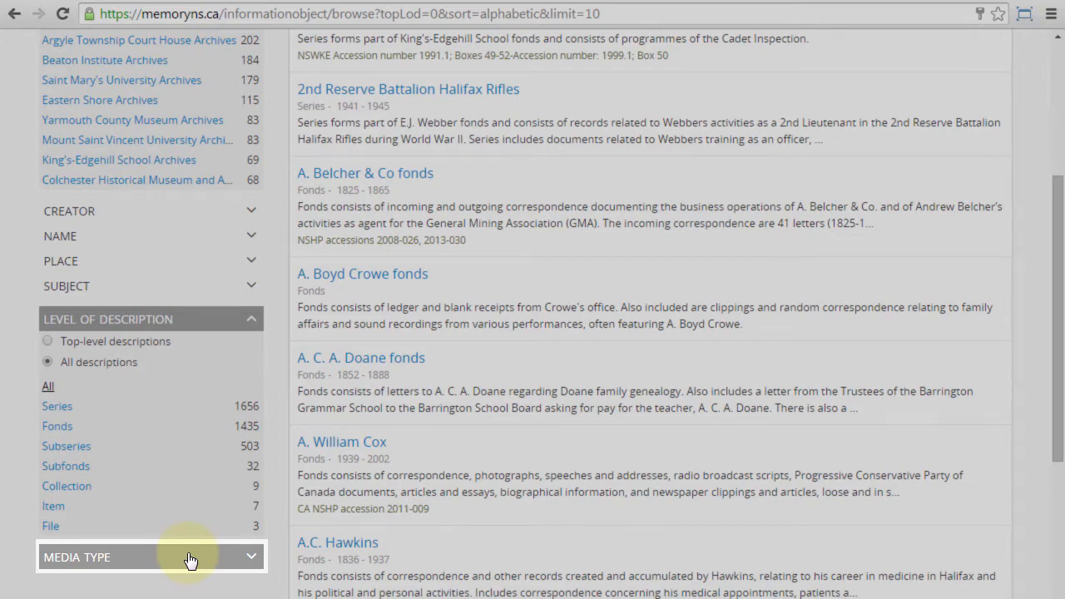
pyautogui.moveTo(191, 557)
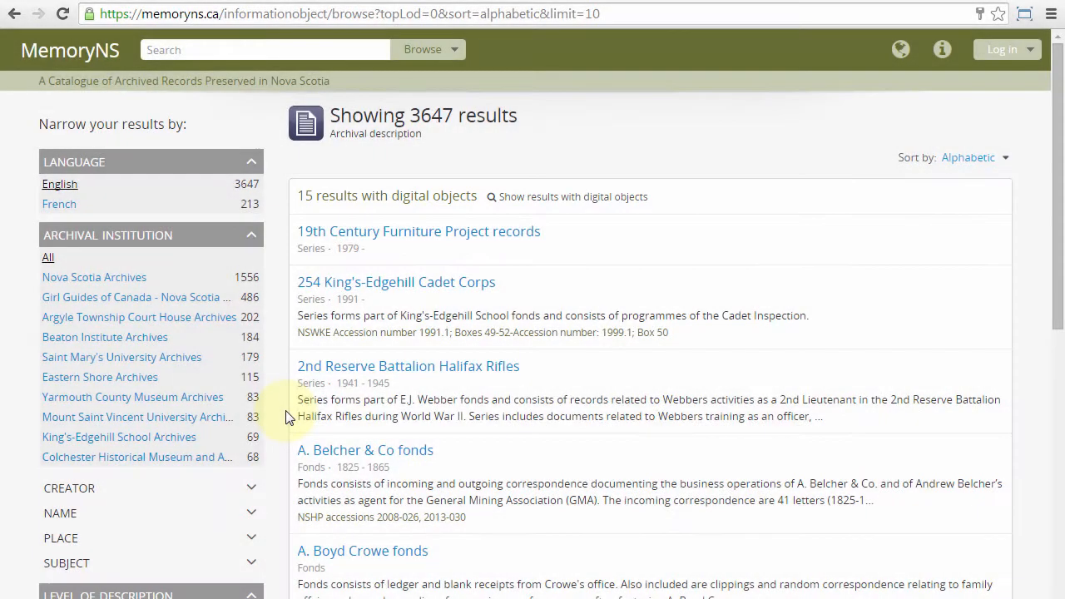
pyautogui.moveTo(282, 392)
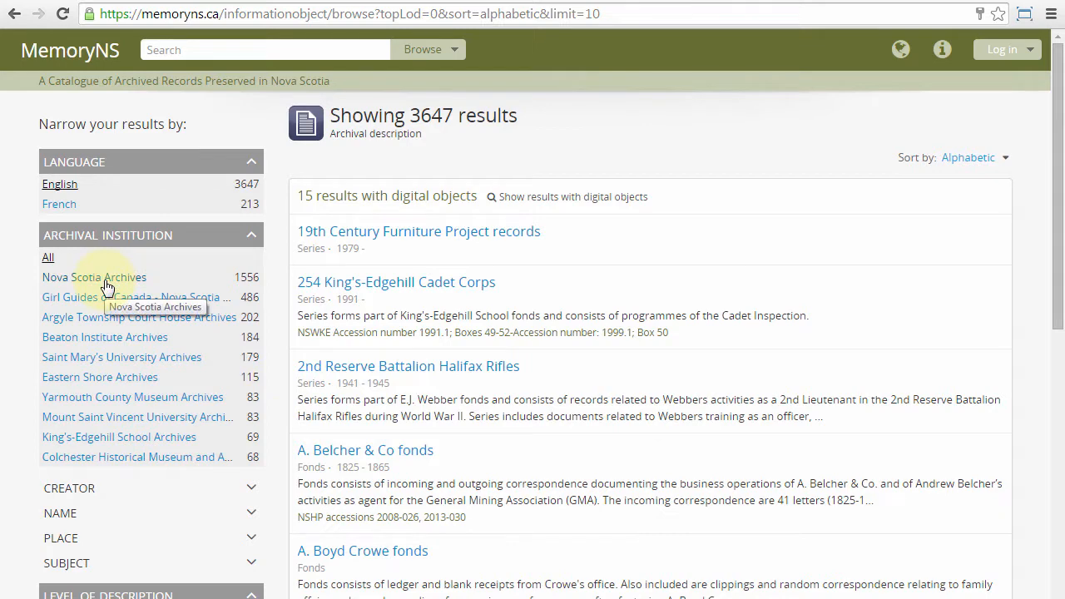
pyautogui.click(93, 276)
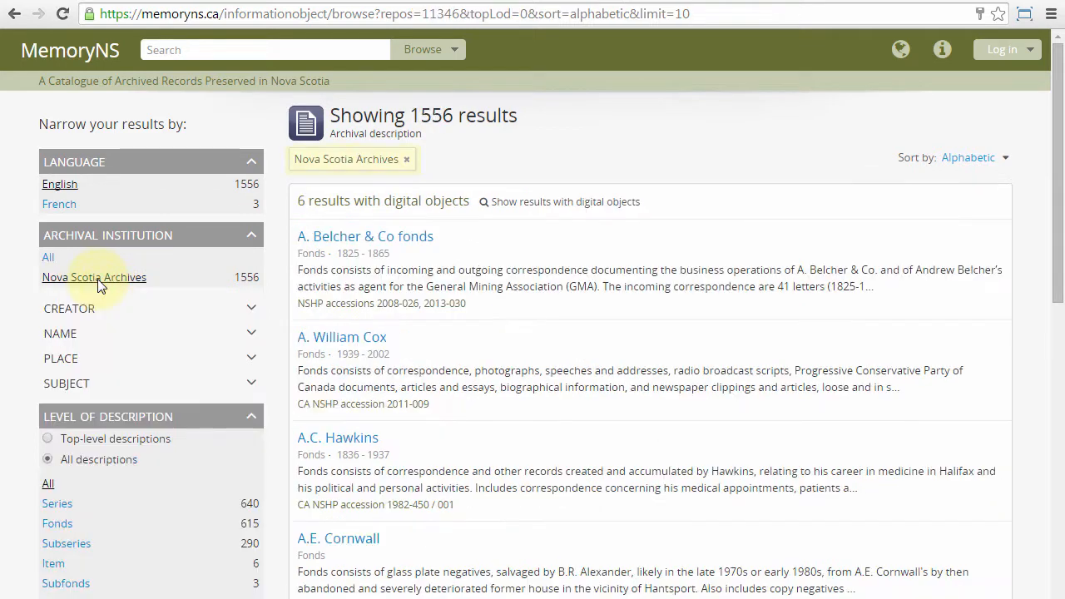
pyautogui.click(46, 440)
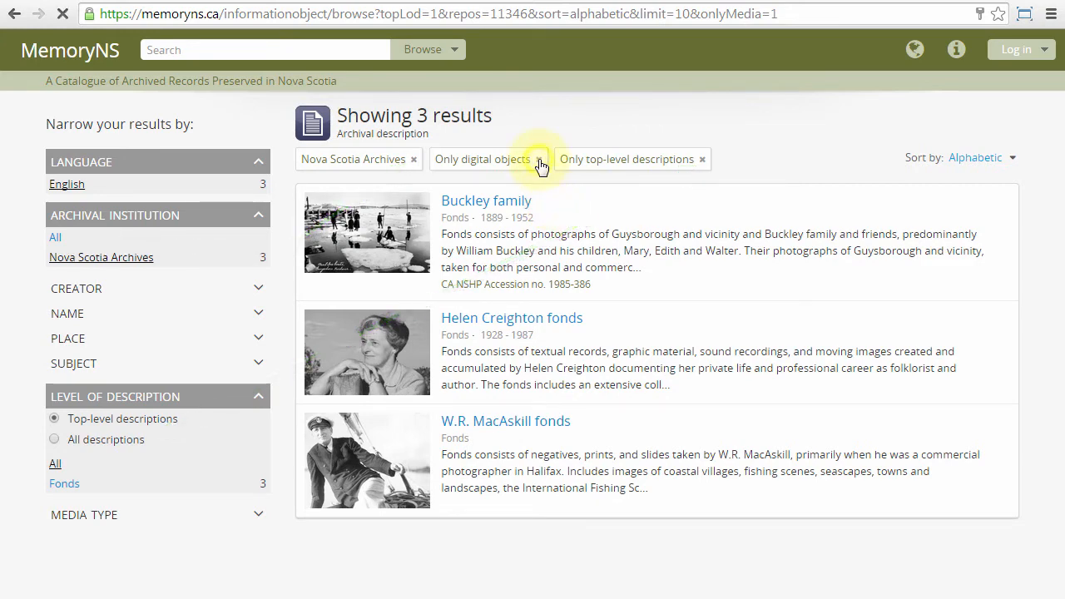
pyautogui.click(540, 160)
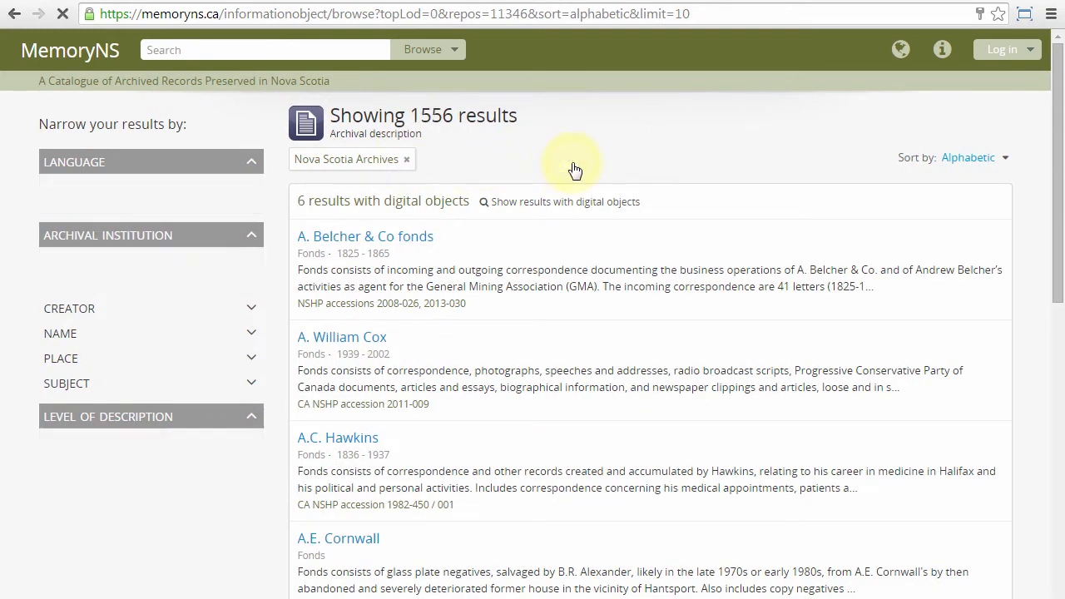
pyautogui.click(406, 159)
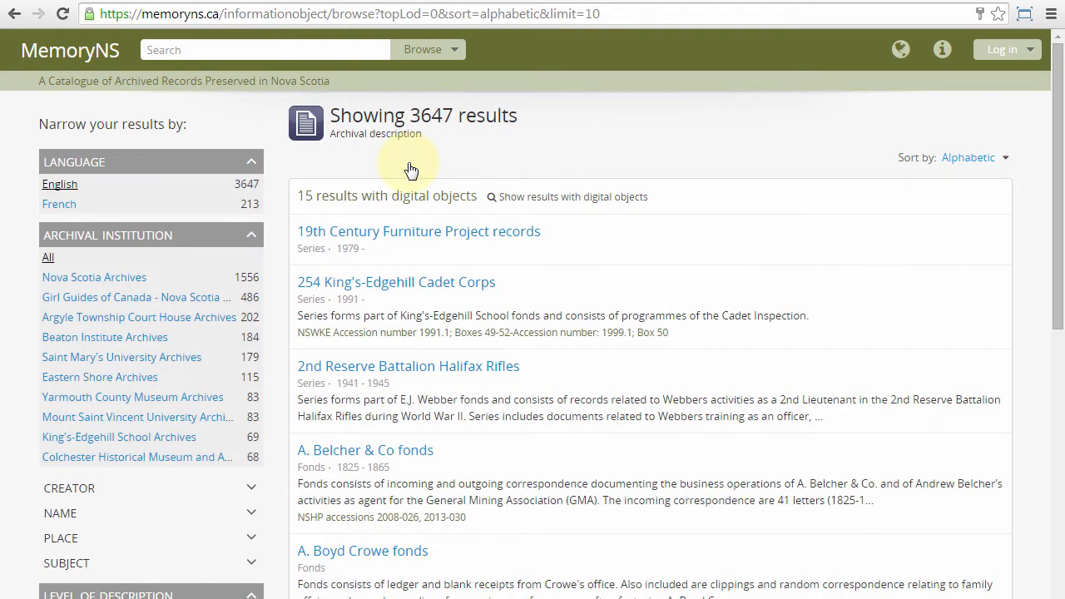
pyautogui.moveTo(766, 156)
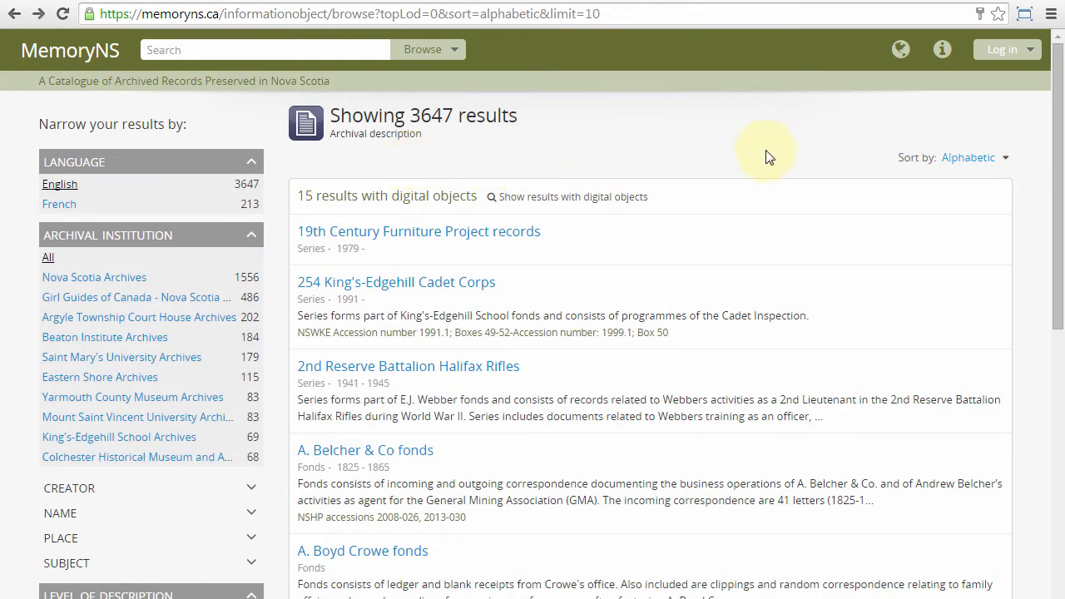
# Advance the 3647-result list to page 2, showing records 11 to 20.
pyautogui.scroll(-3)
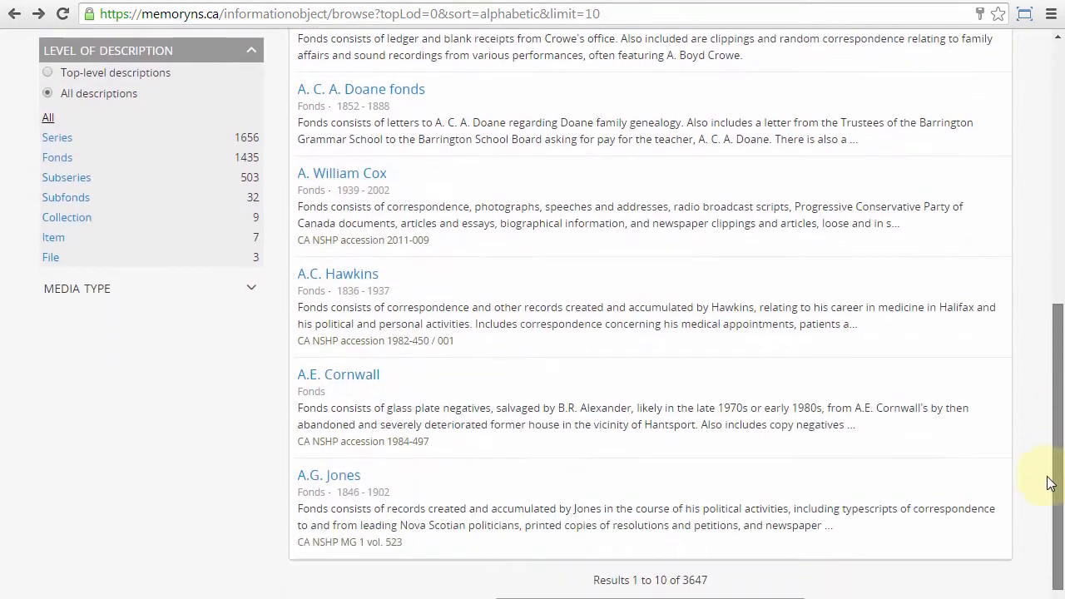
pyautogui.scroll(-3)
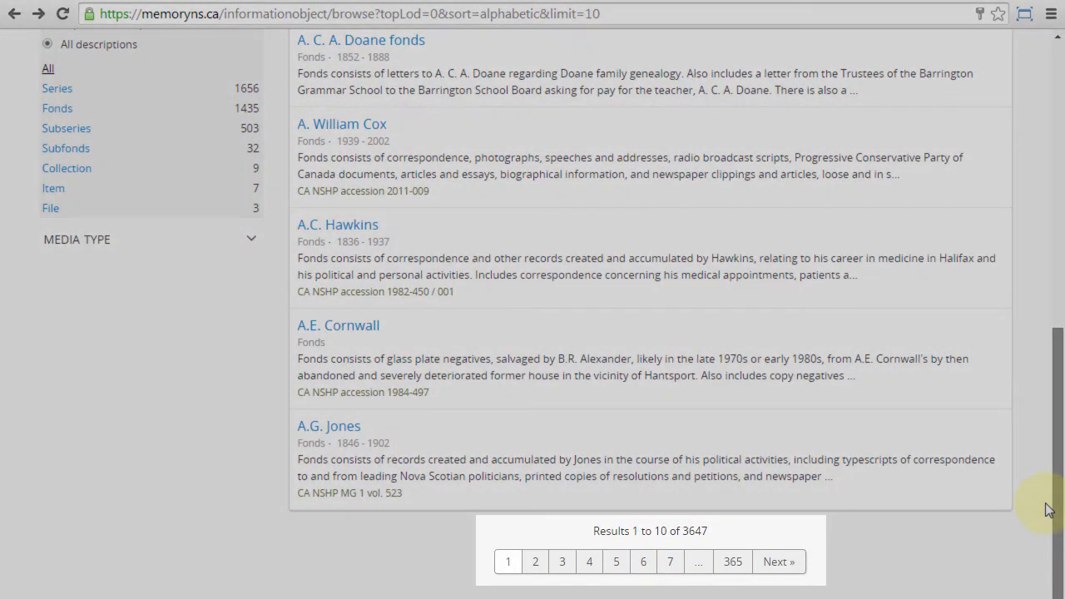
pyautogui.moveTo(779, 561)
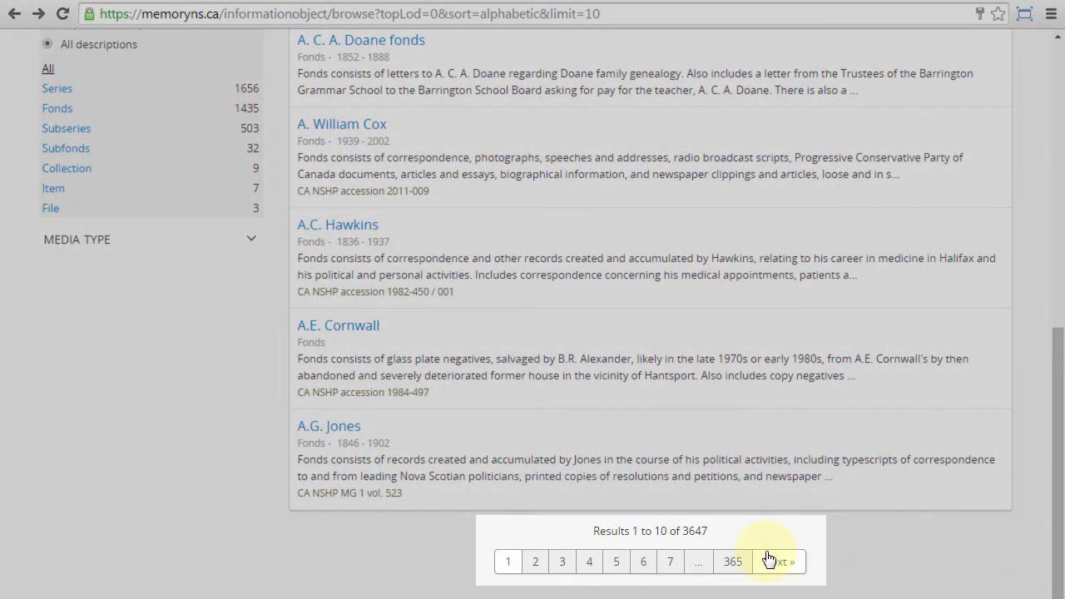
pyautogui.click(783, 561)
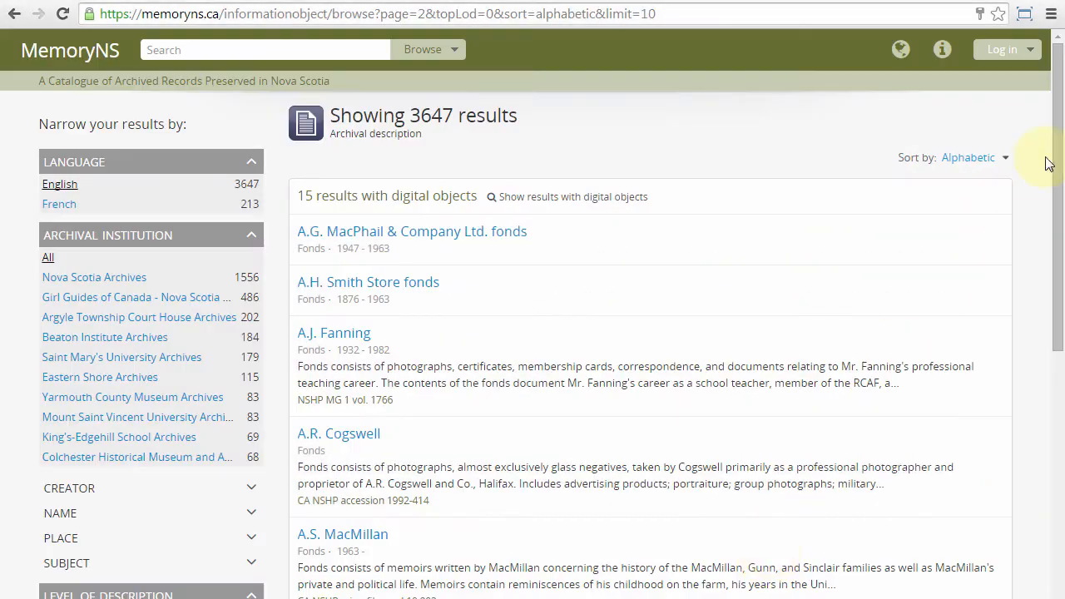
pyautogui.scroll(-3)
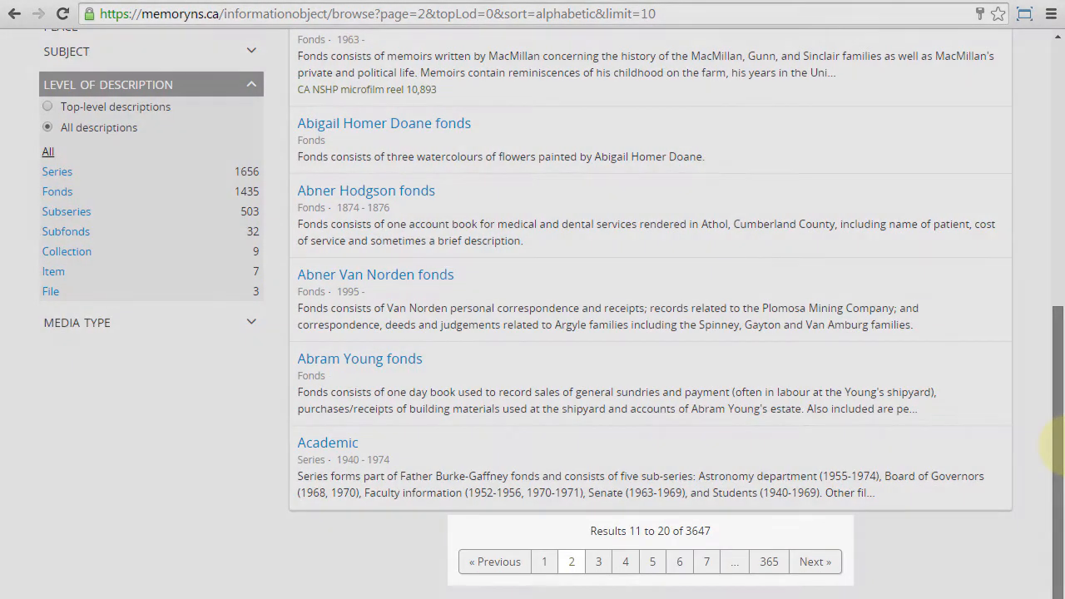